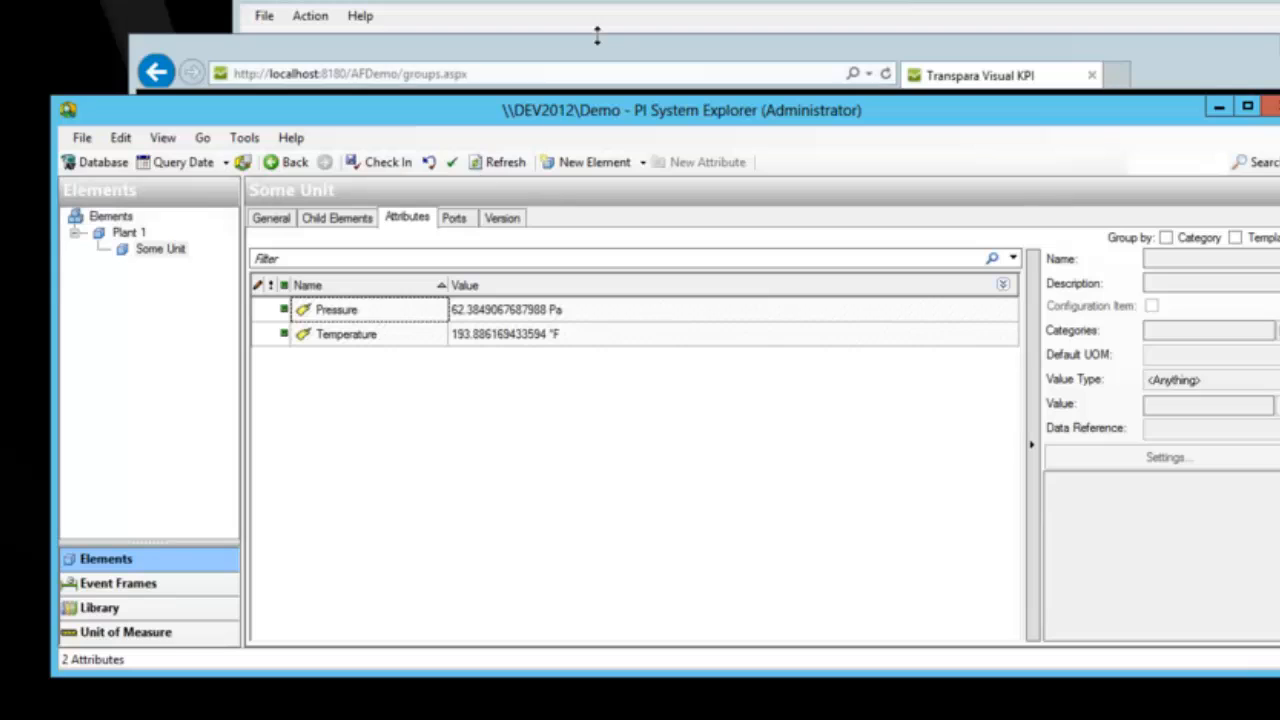
mouse_move(556, 42)
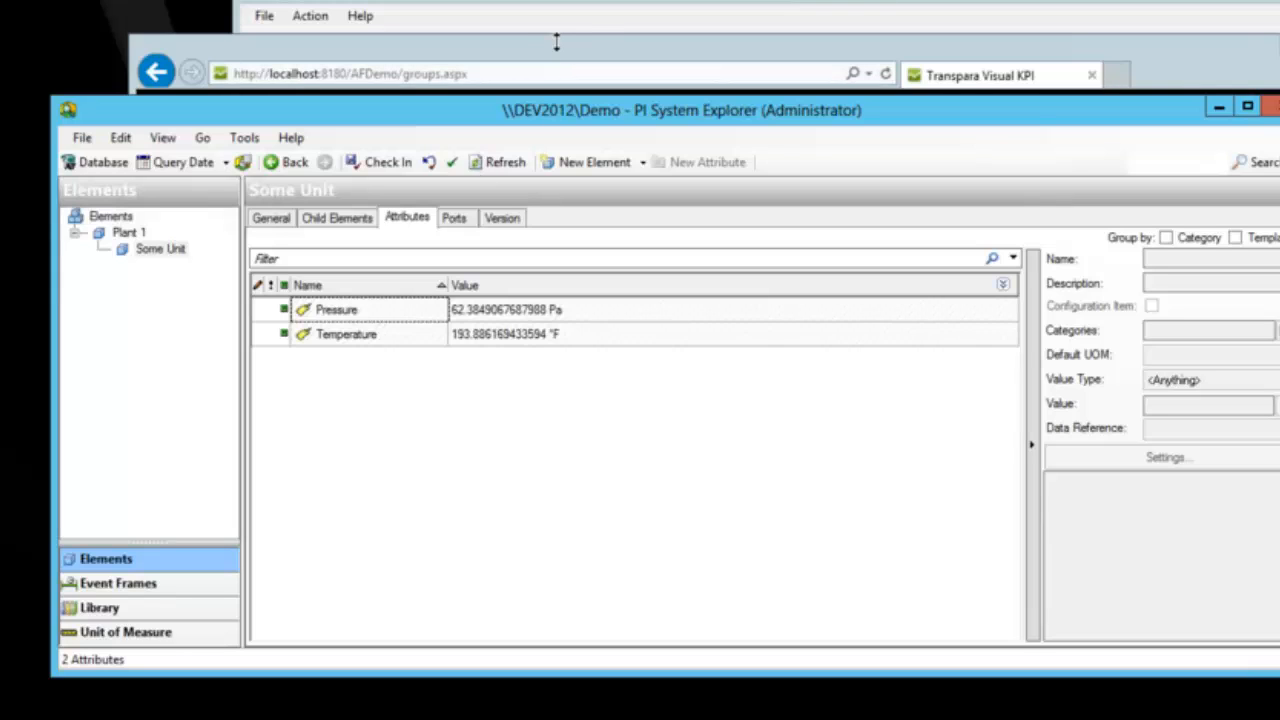
mouse_move(556, 60)
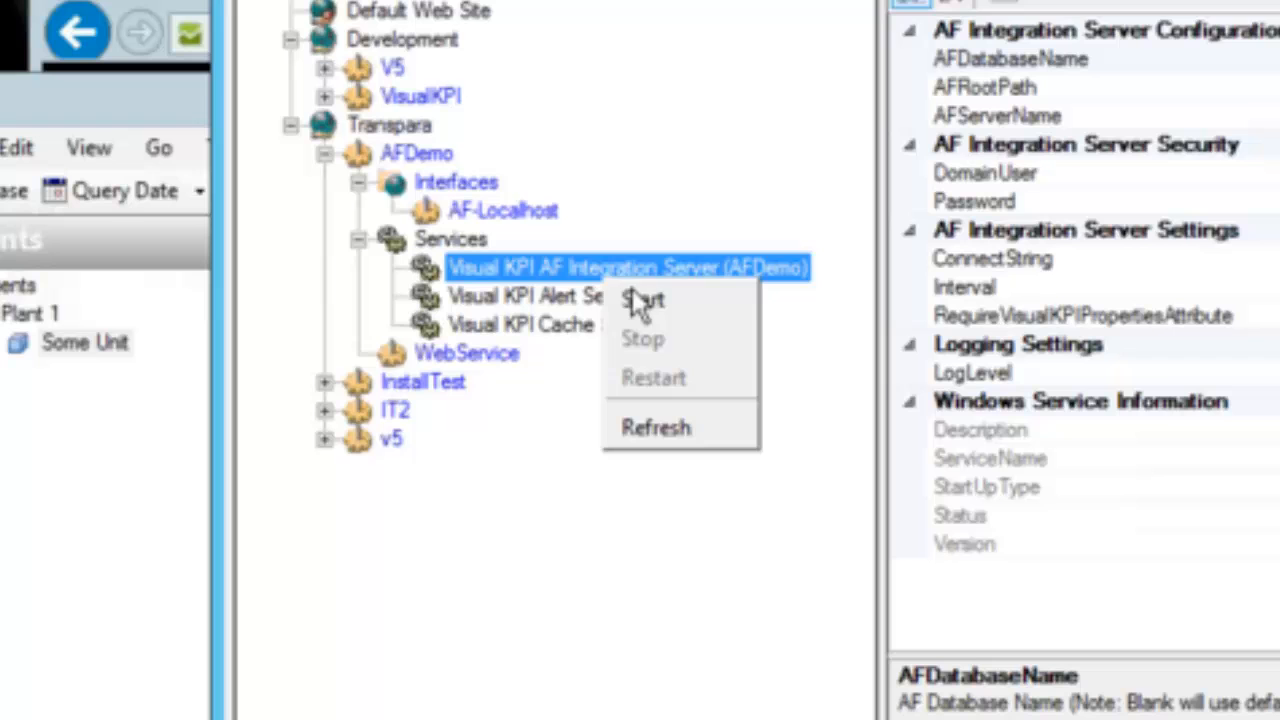
Step: Start the Visual KPI AF Integration Server (AFDemo) service, which uses the Demo AF database
click(642, 300)
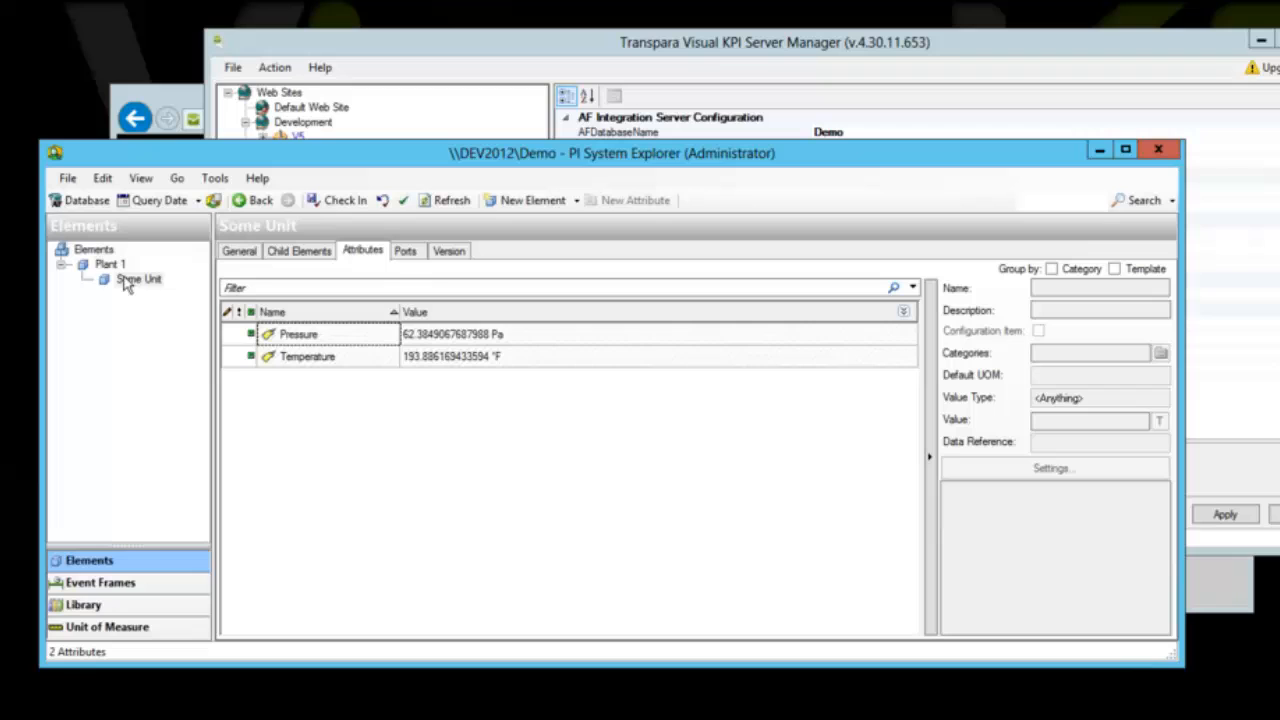
Step: Show Some Unit's Pressure attribute: Double, PI Point reference to SINUSOID
click(108, 264)
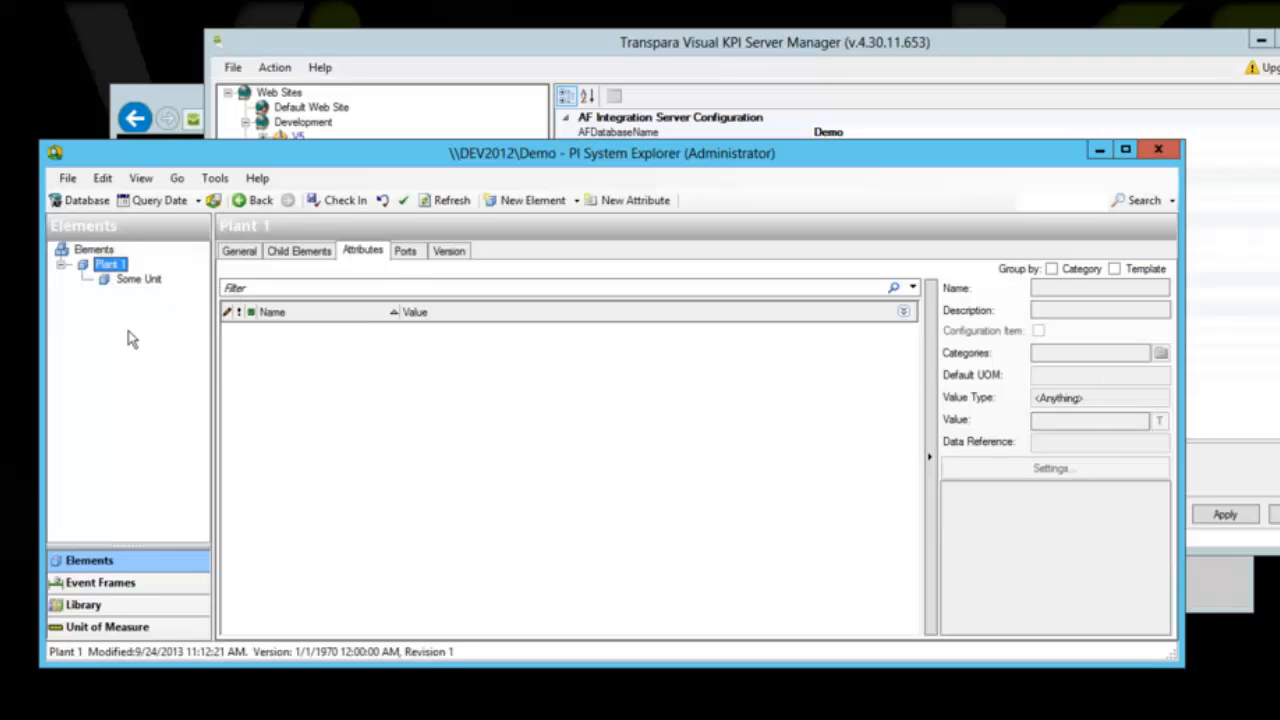
click(138, 278)
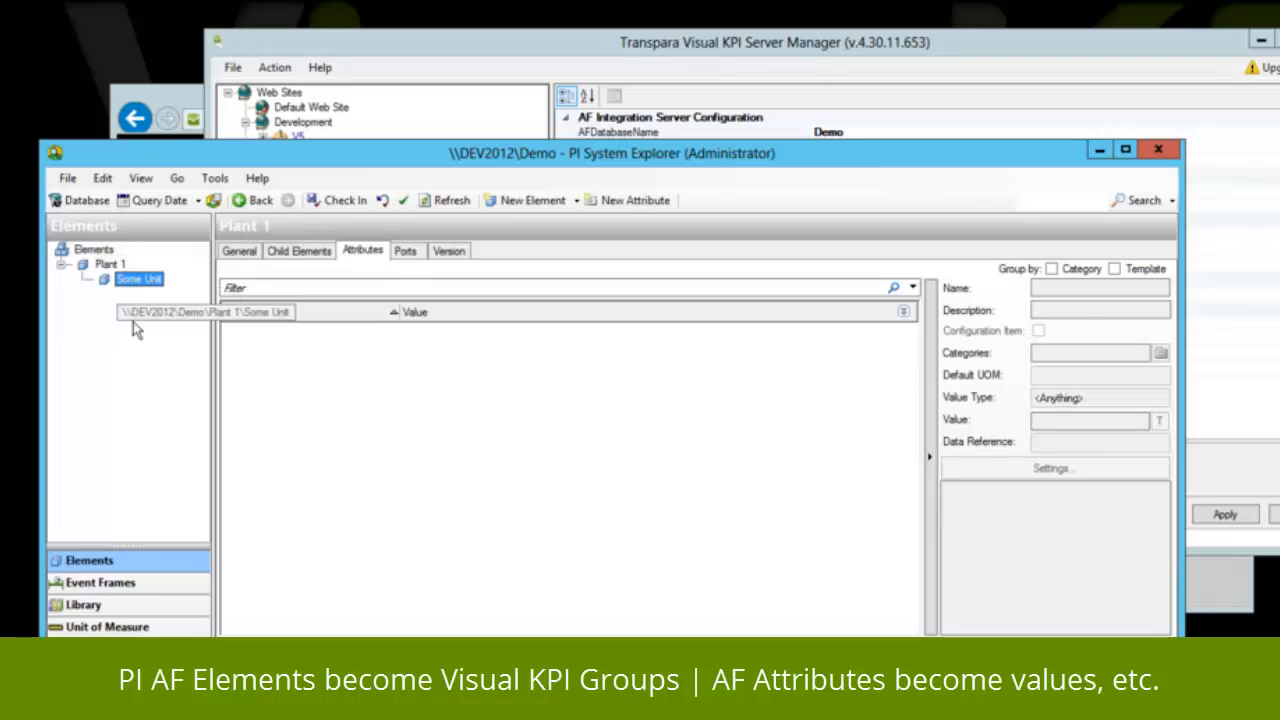
click(140, 280)
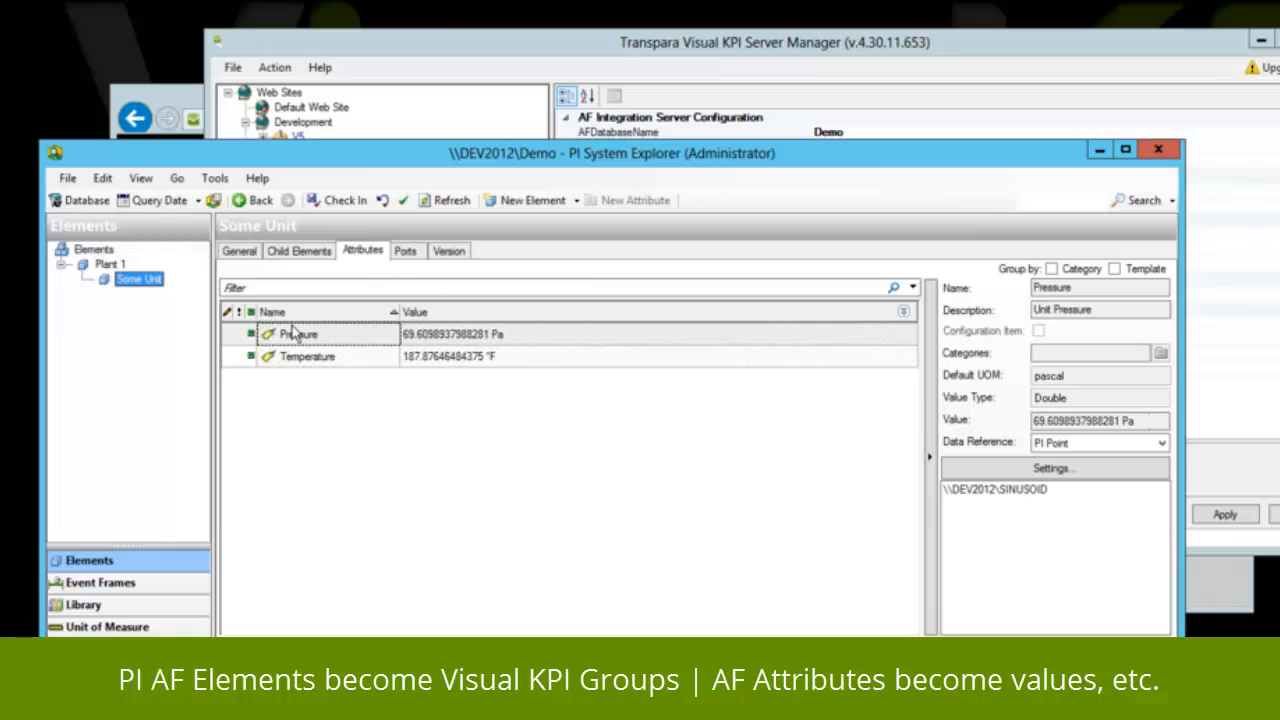
mouse_move(320, 358)
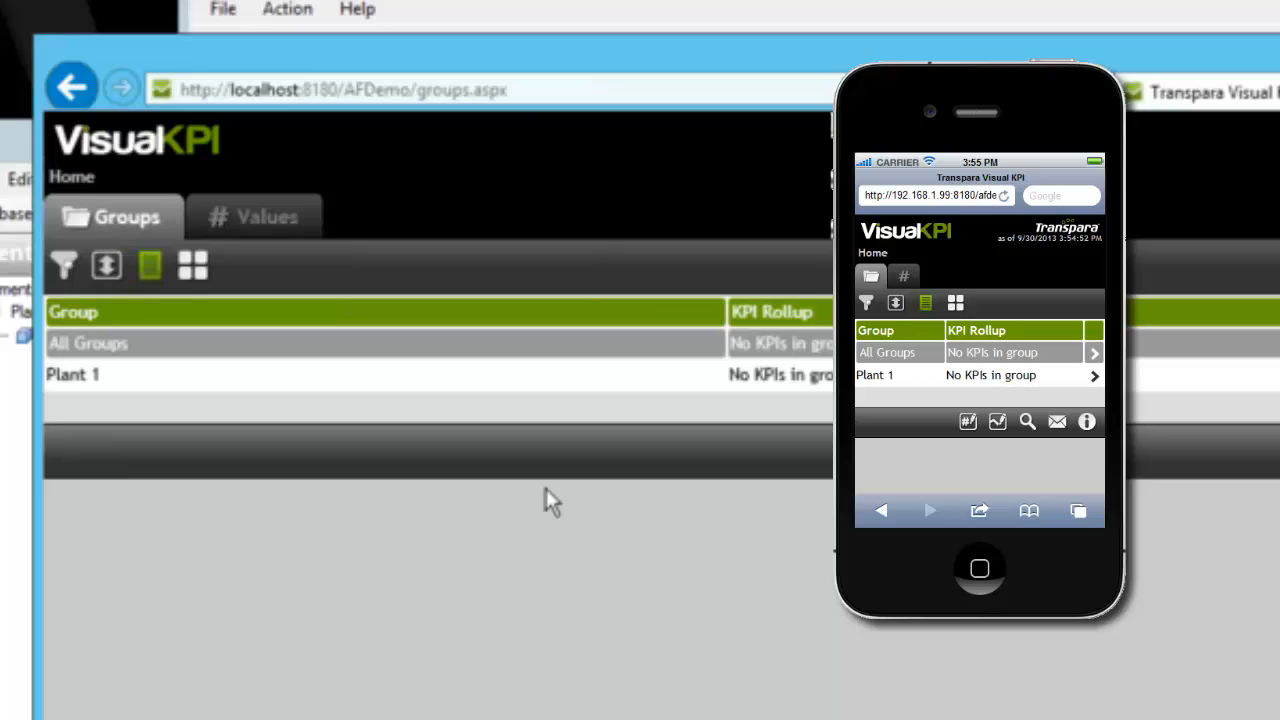
mouse_move(62, 392)
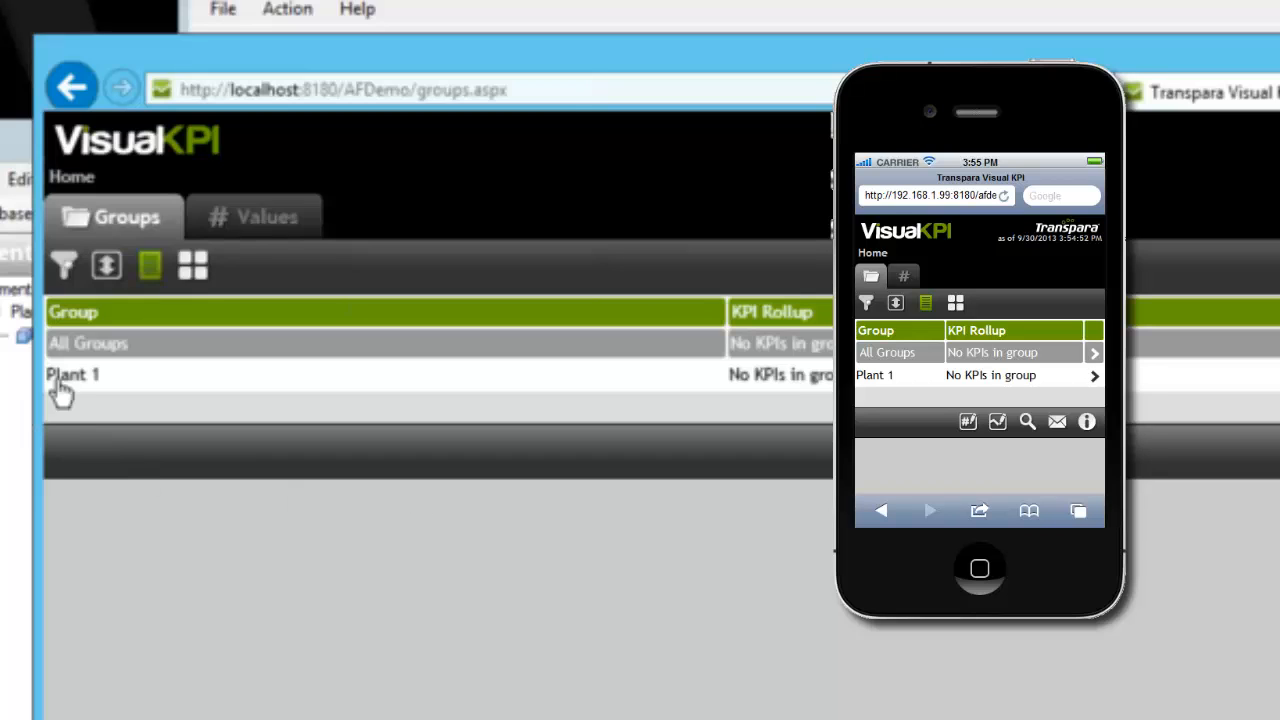
Step: View Some Unit's imported Pressure and Temperature values with their week-long trends
click(72, 374)
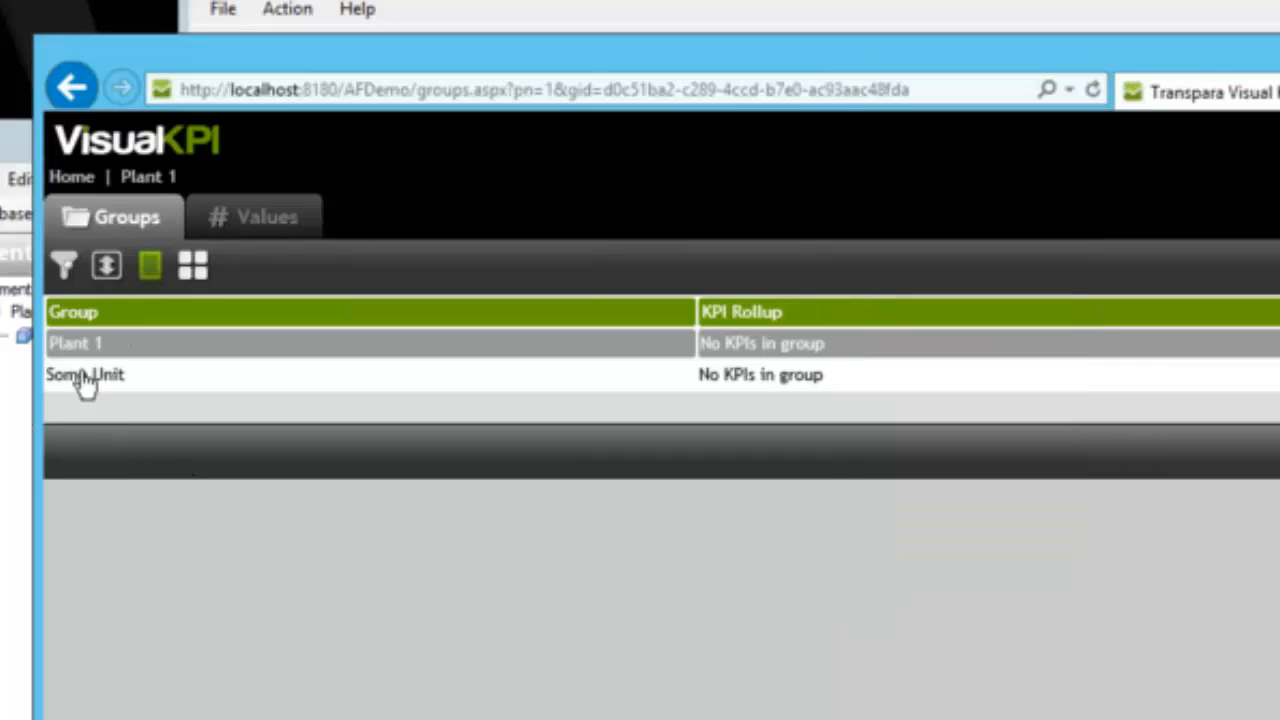
click(84, 374)
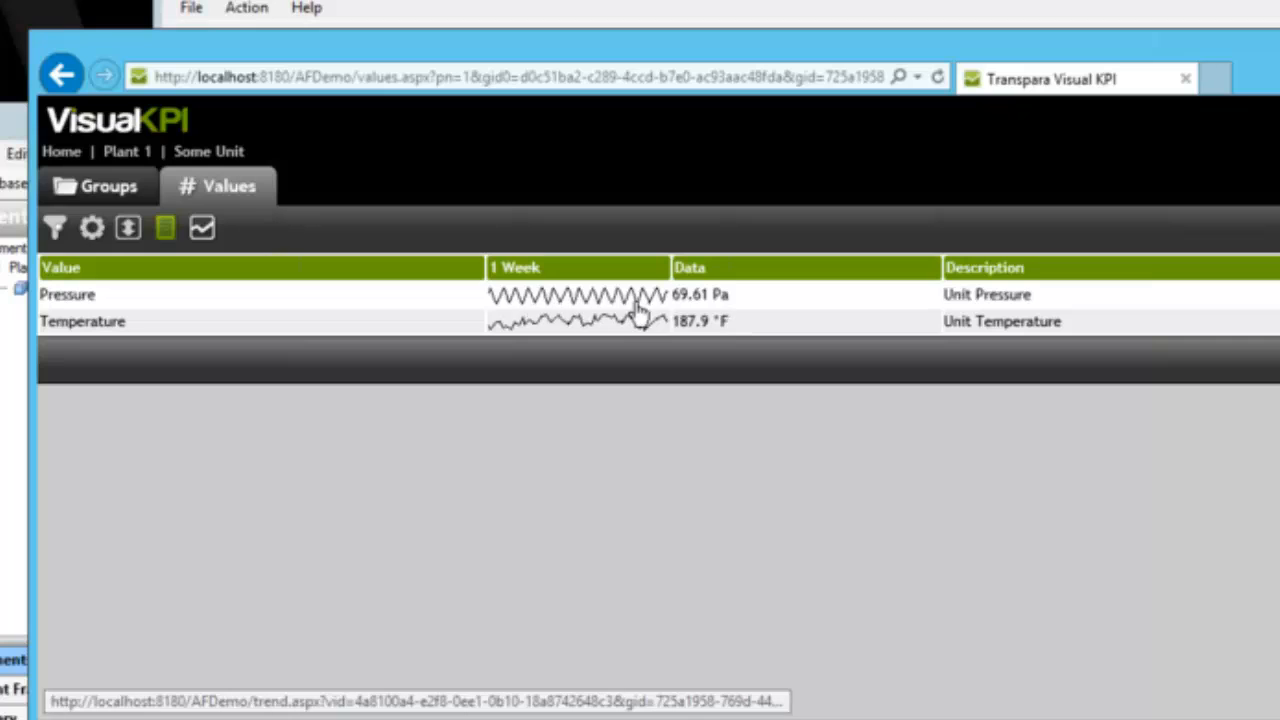
mouse_move(640, 348)
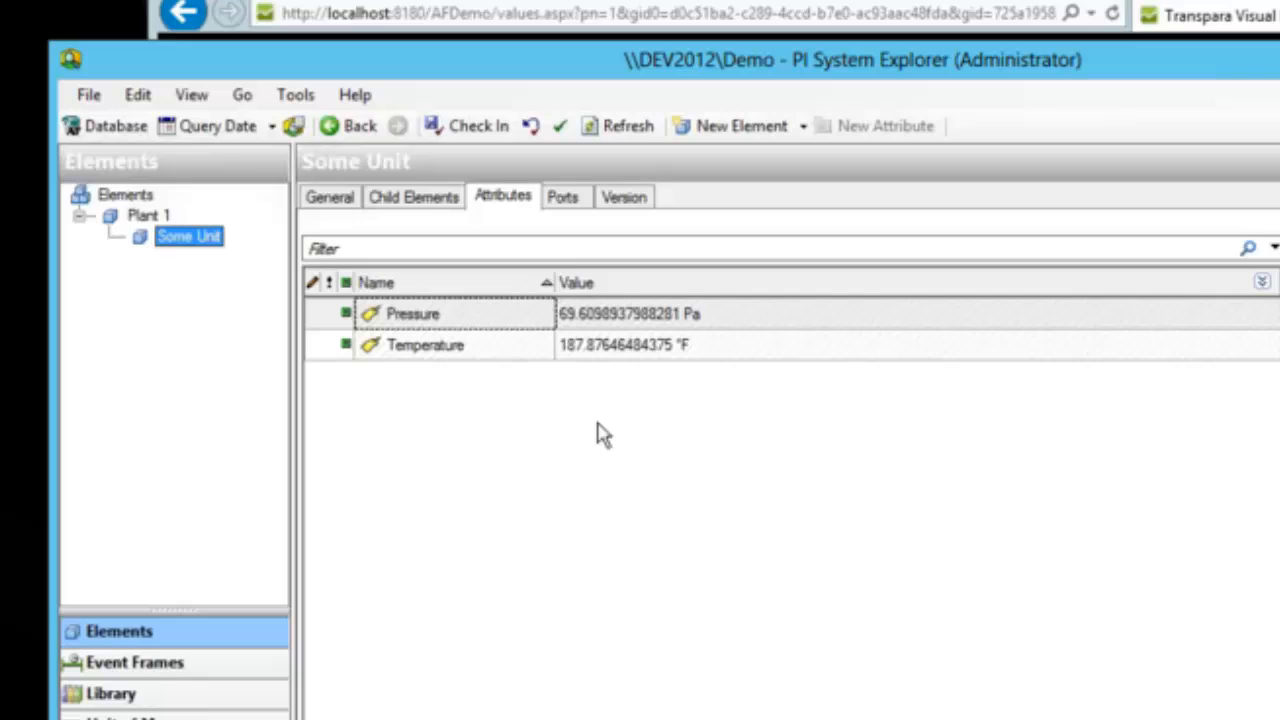
mouse_move(480, 376)
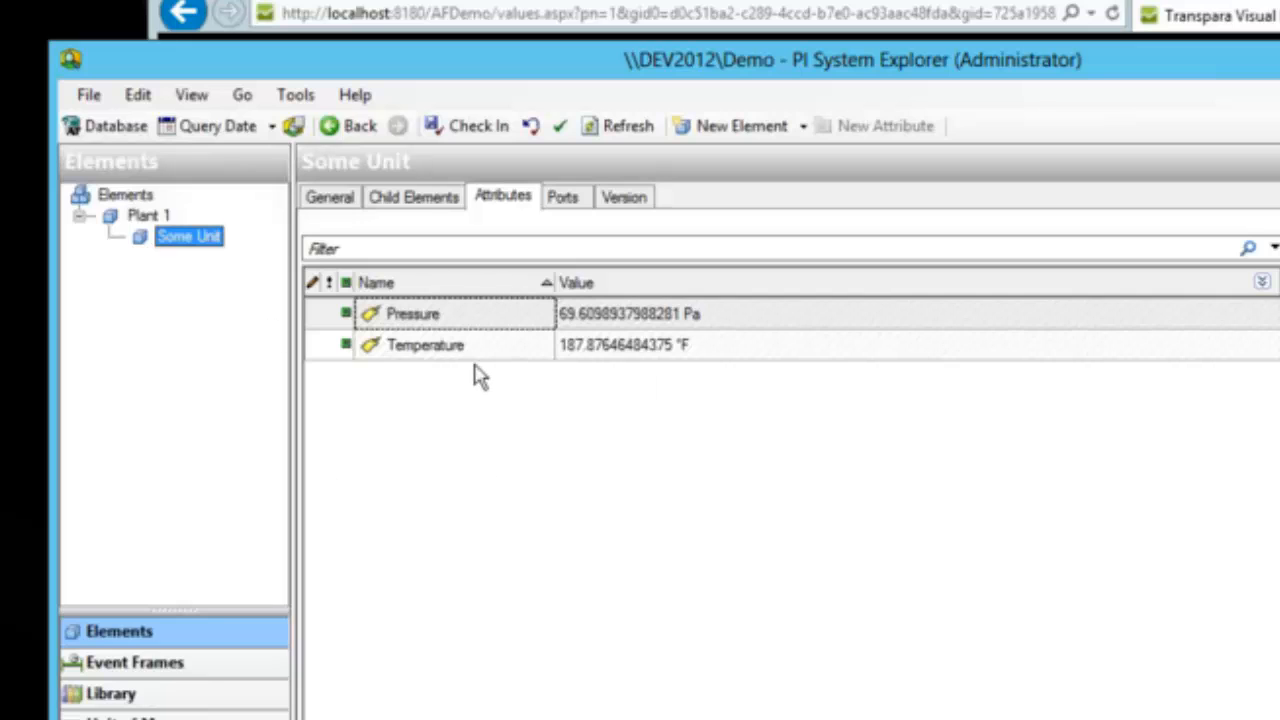
mouse_move(192, 310)
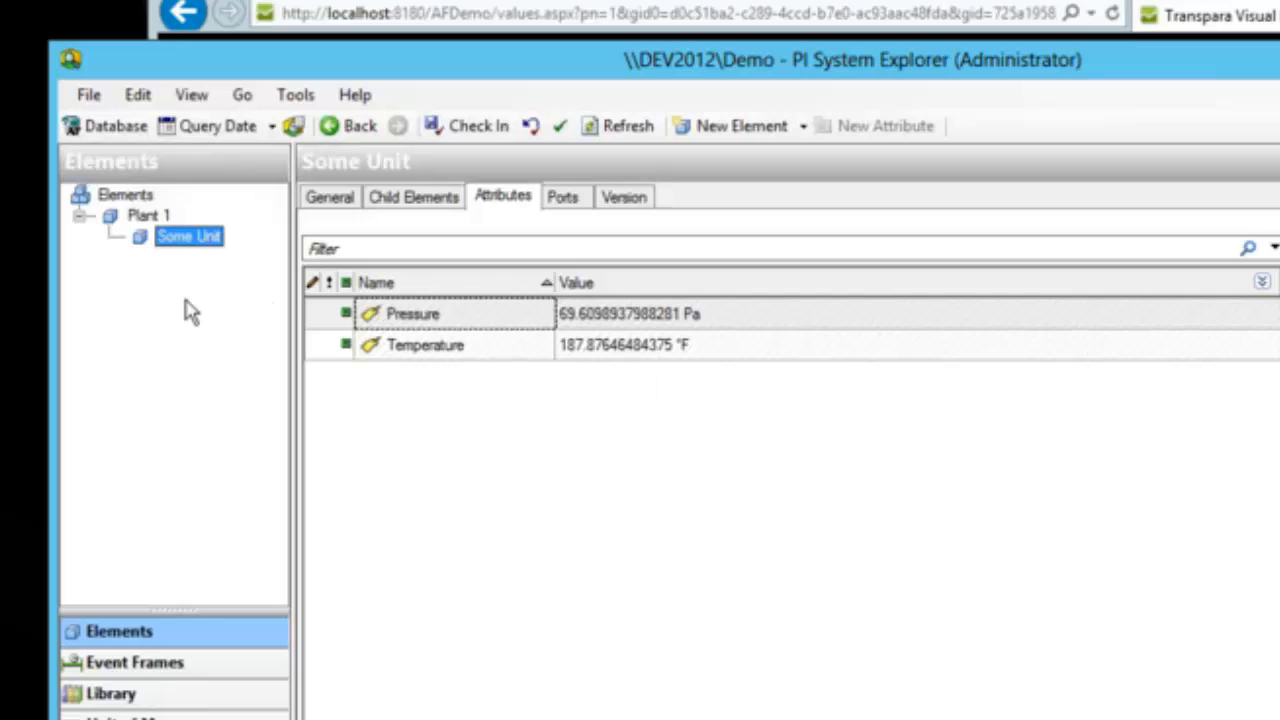
mouse_move(388, 338)
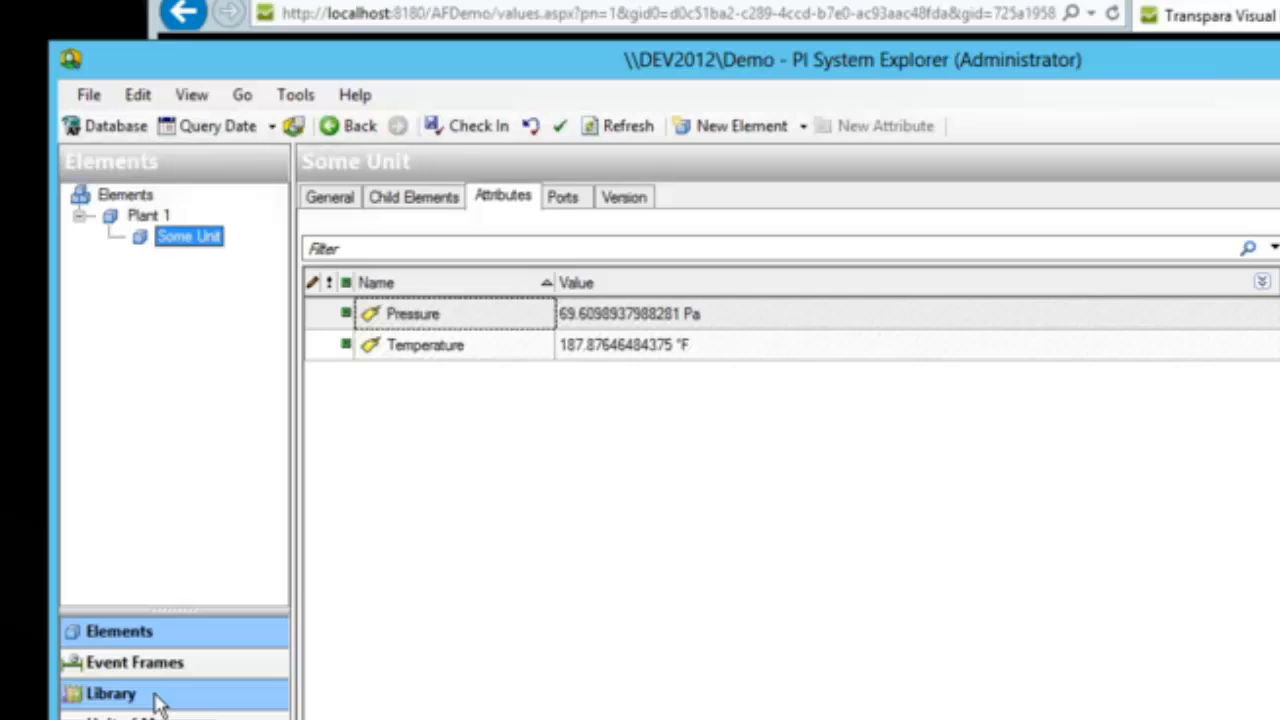
Step: Show the Unit element template's Pressure and Temperature attribute templates in the Library
click(110, 692)
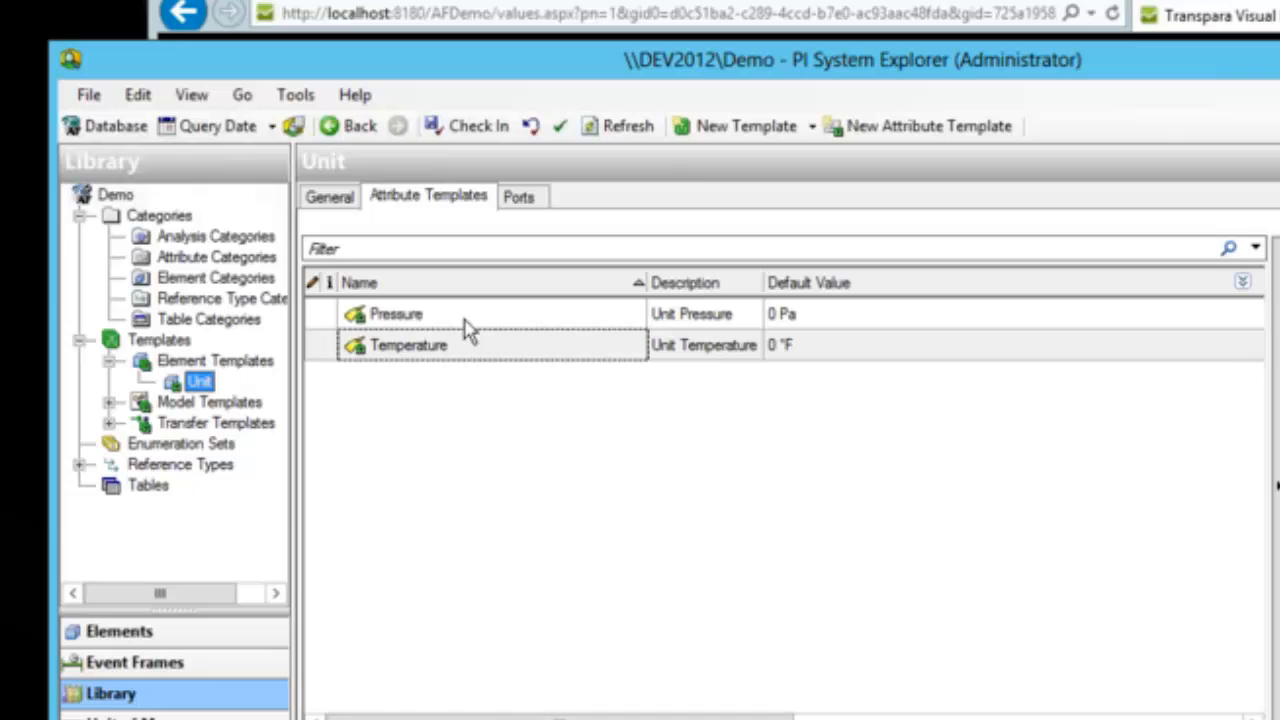
Step: Add a High child attribute template with default 50 under Pressure
right_click(396, 312)
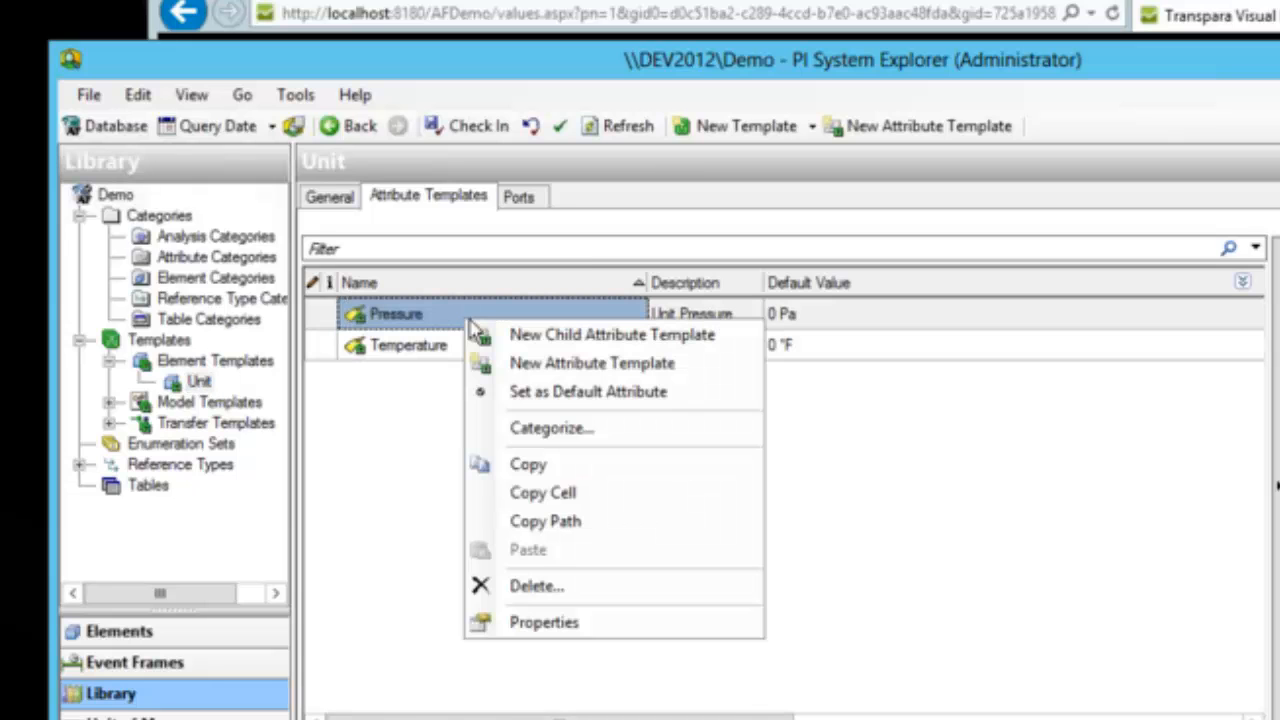
click(612, 334)
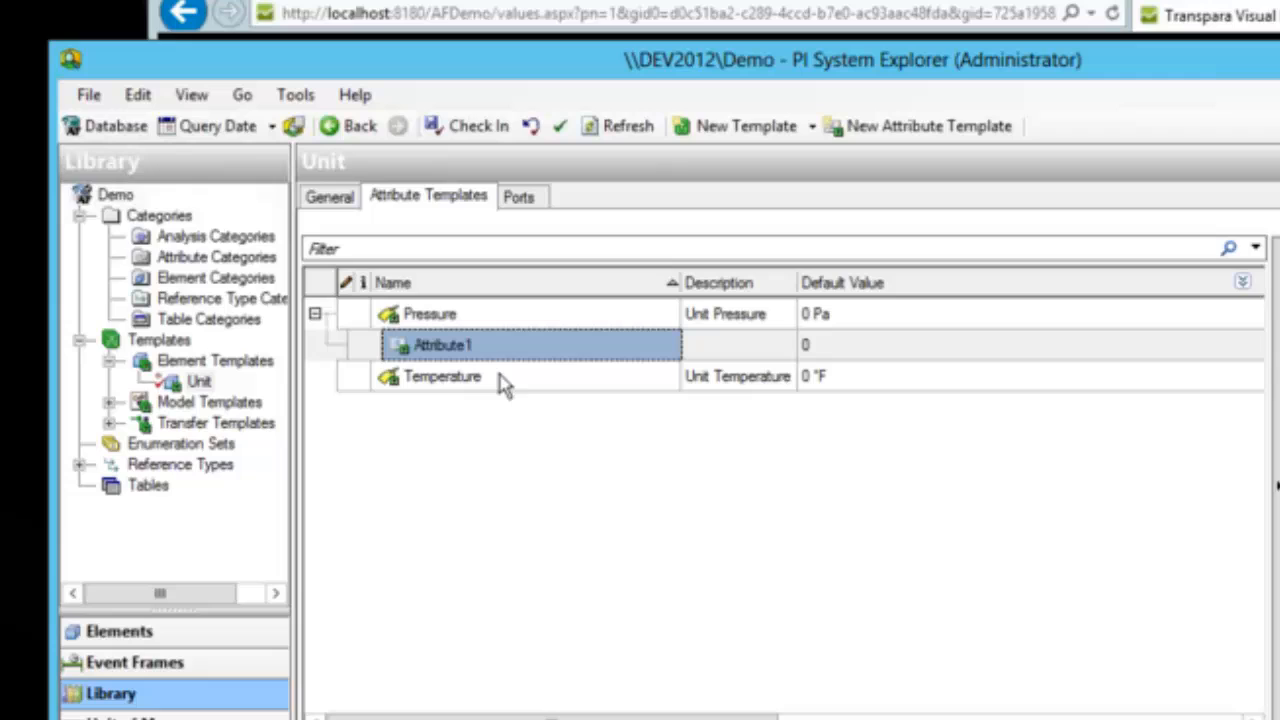
double_click(440, 344)
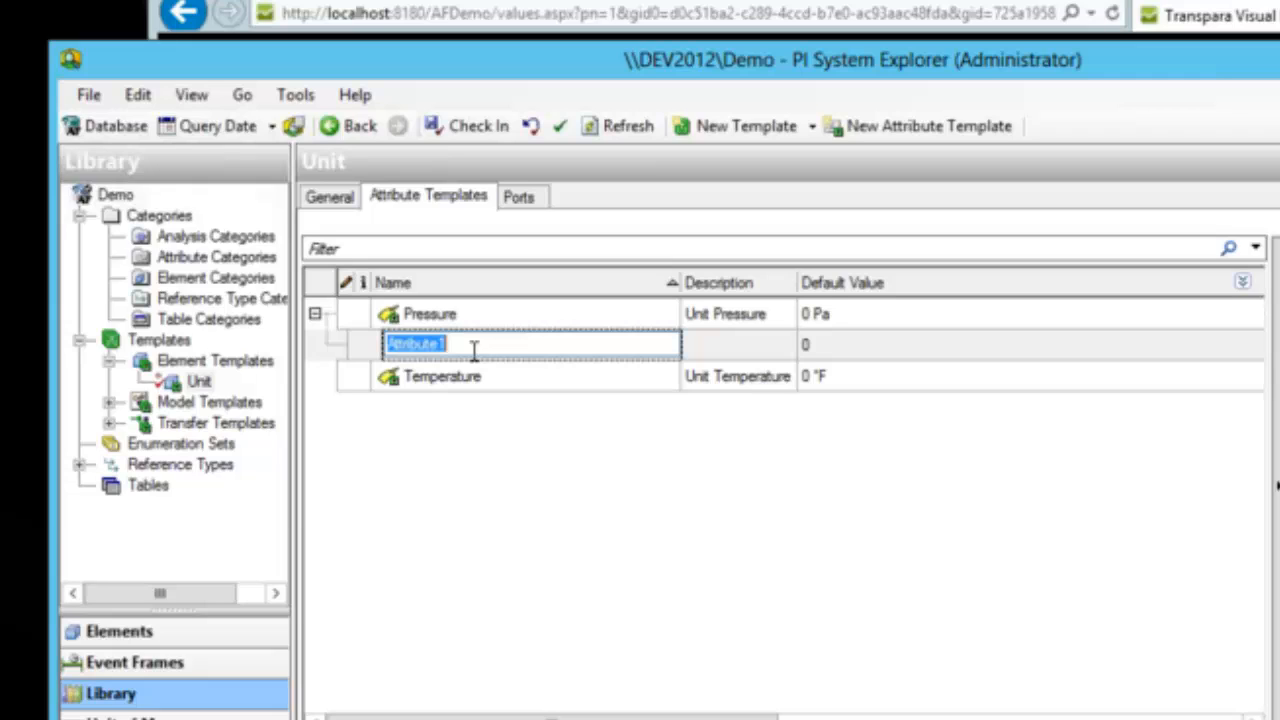
text(High)
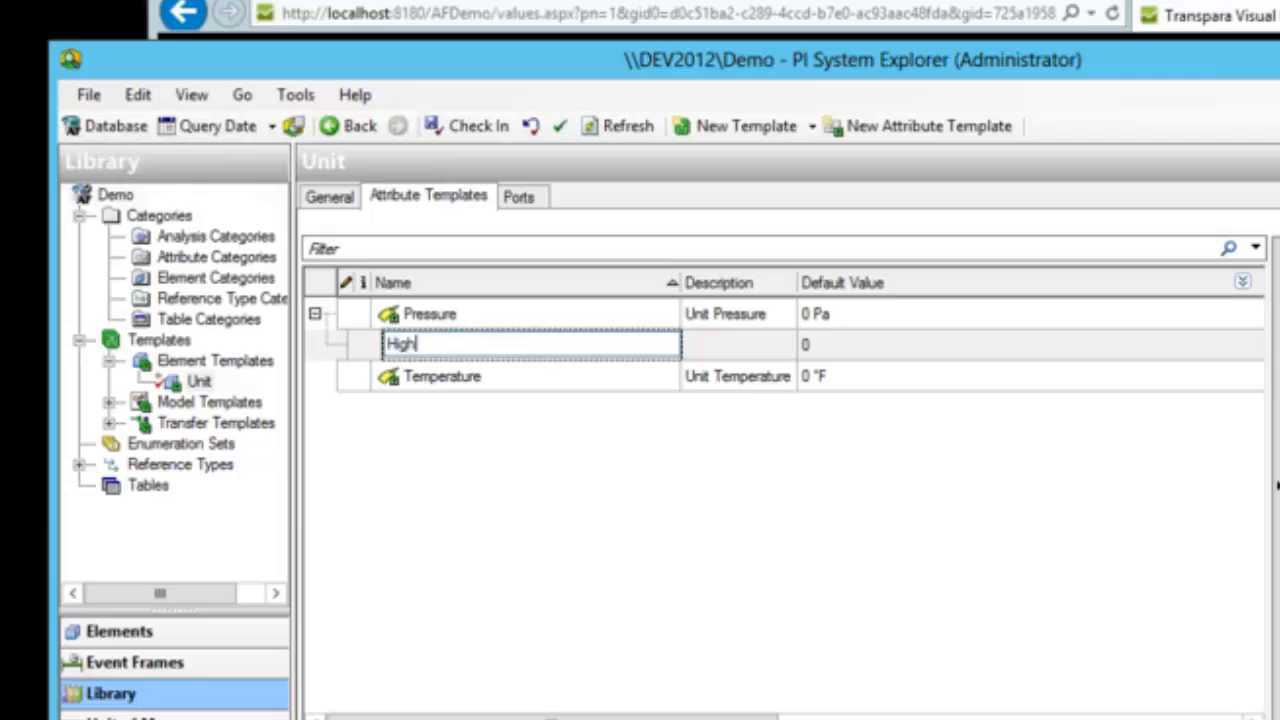
mouse_move(804, 360)
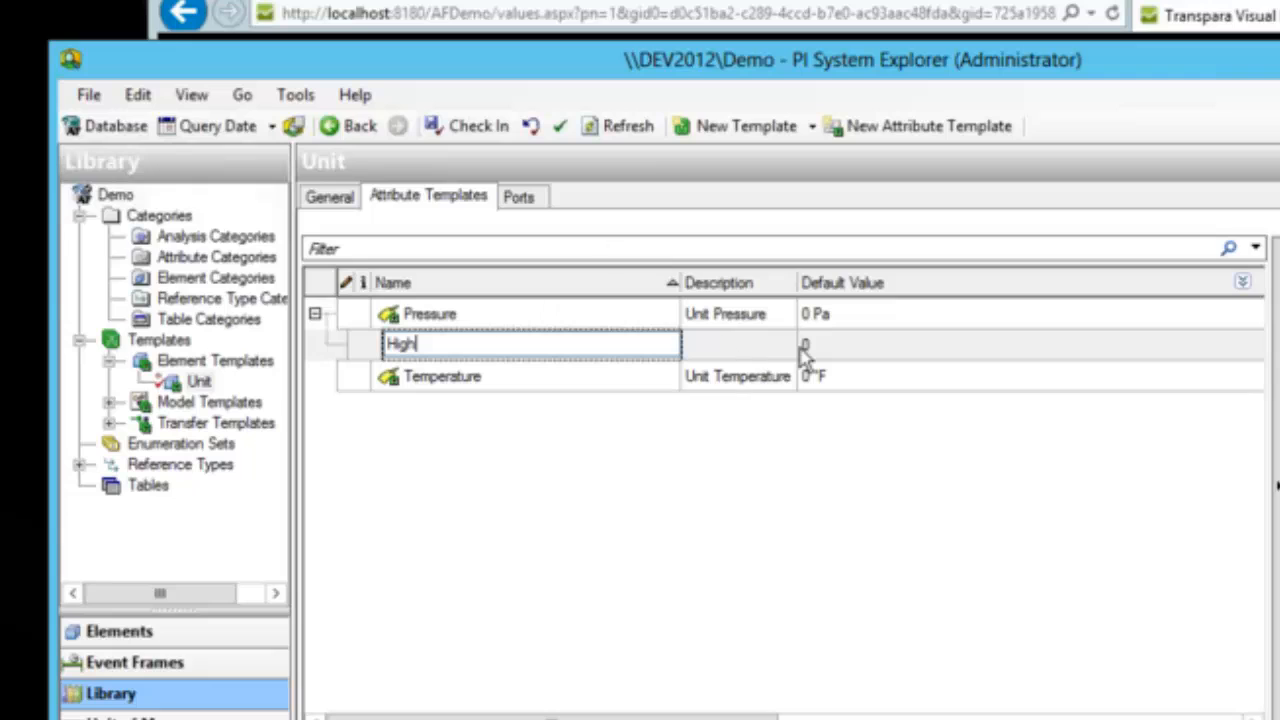
mouse_move(812, 360)
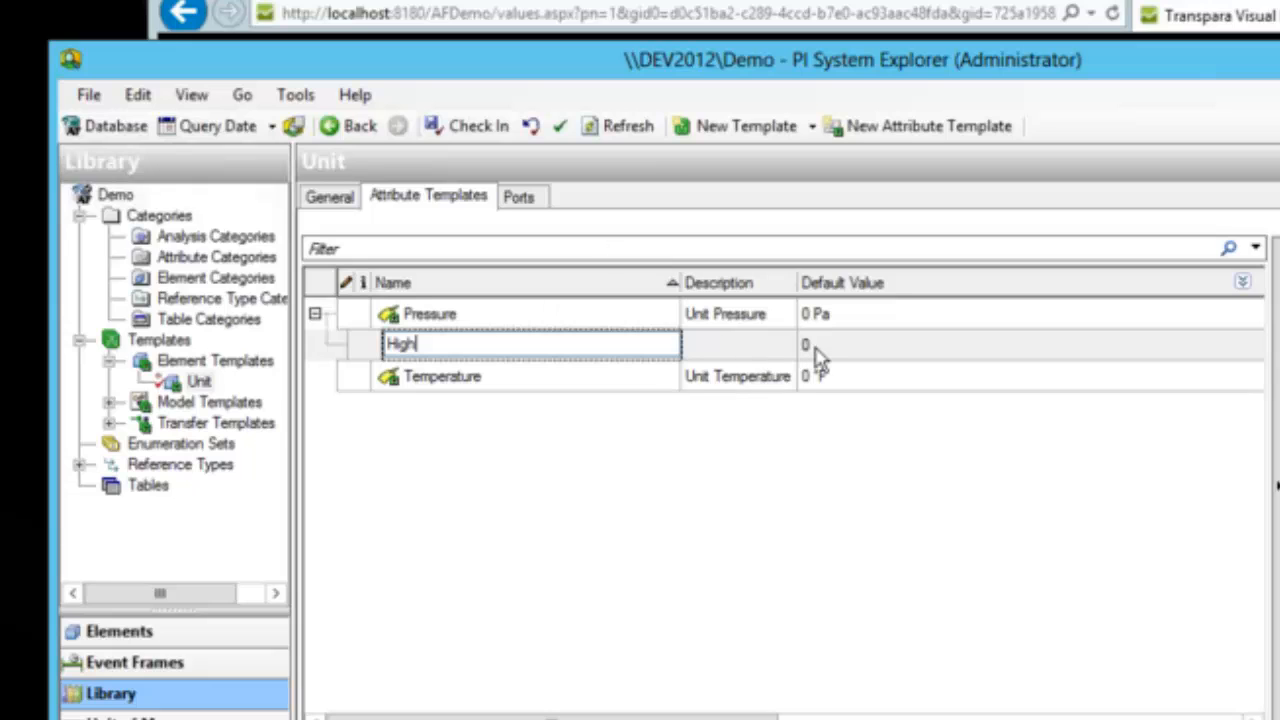
text(050)
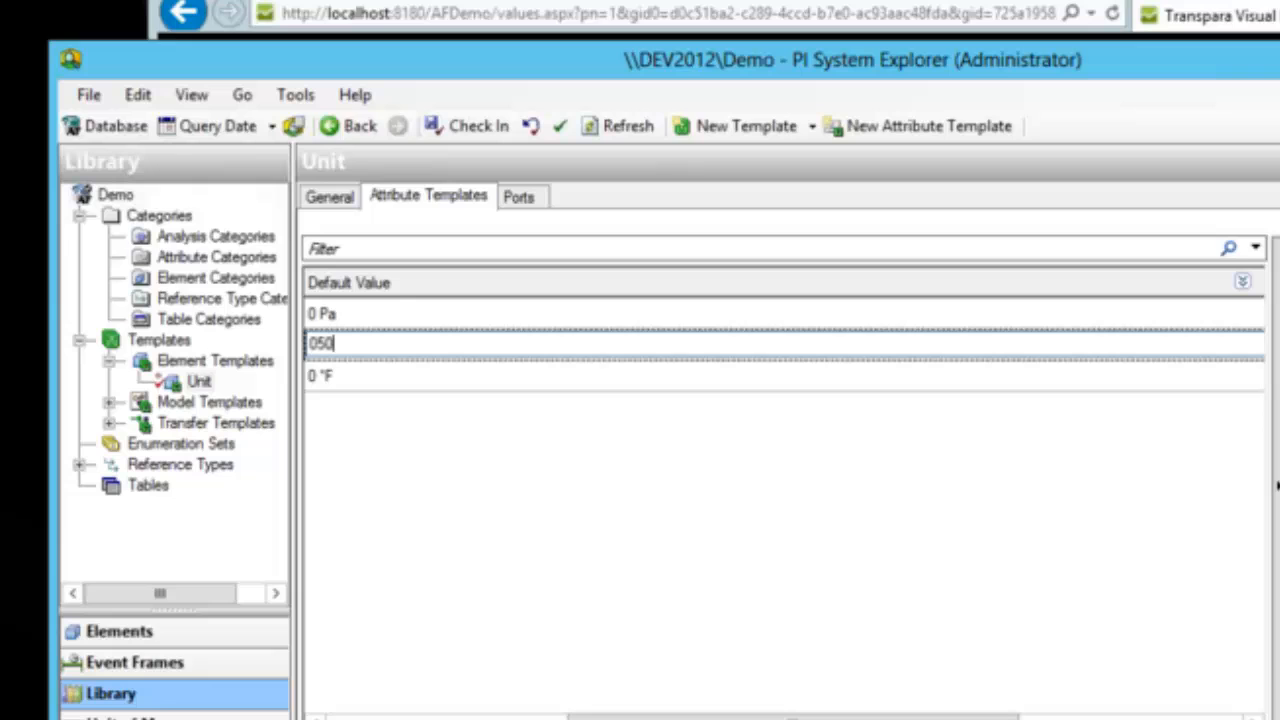
key(Backspace)
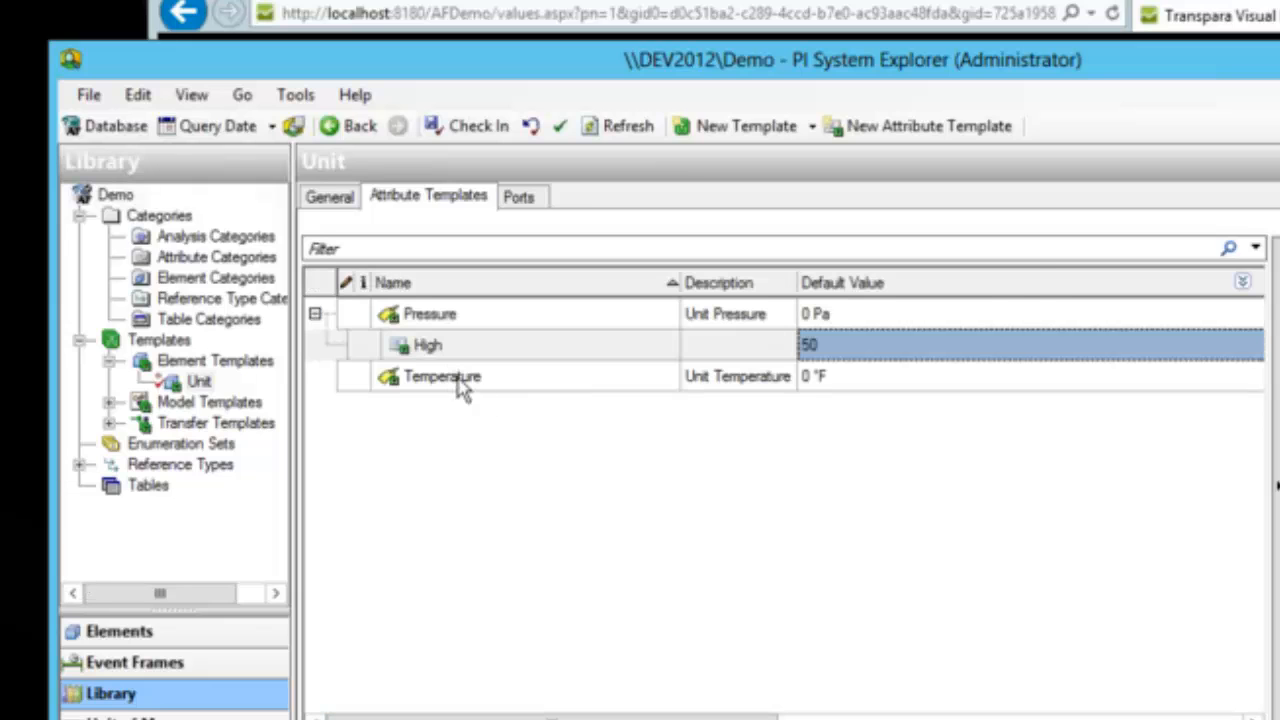
Step: Add a Low child attribute template with default 20 under Temperature
right_click(442, 376)
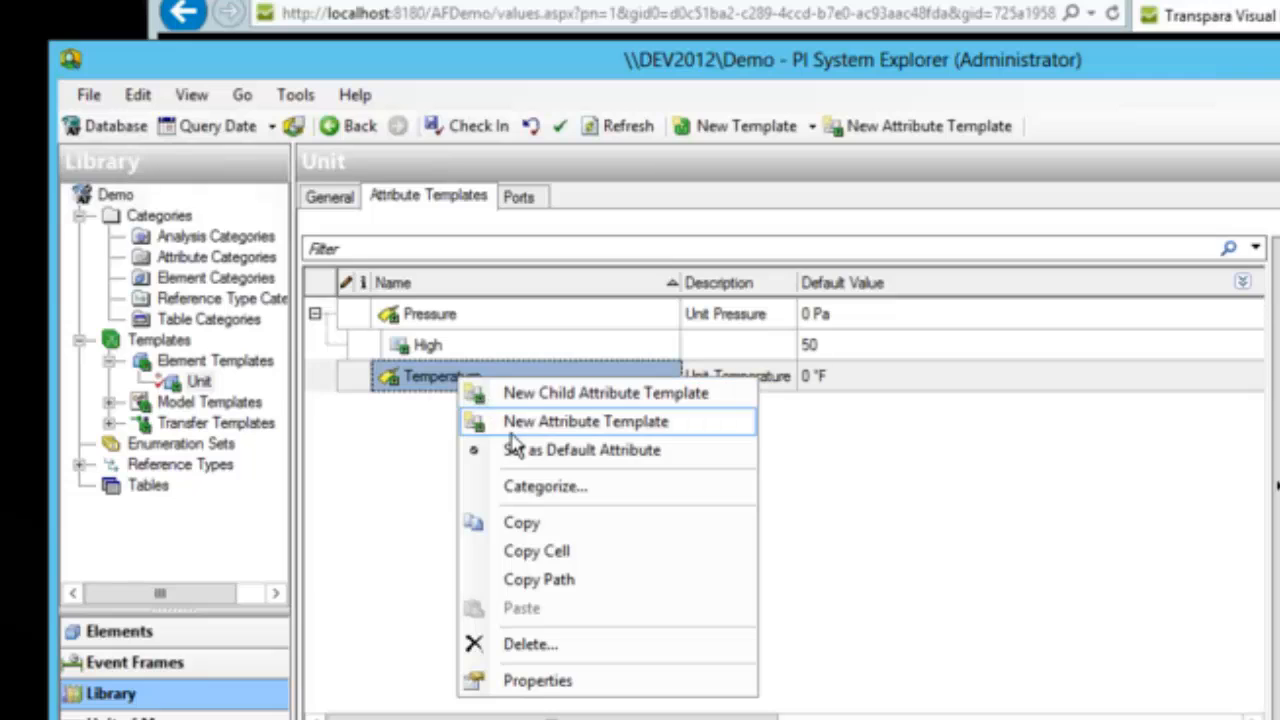
click(604, 392)
text(L)
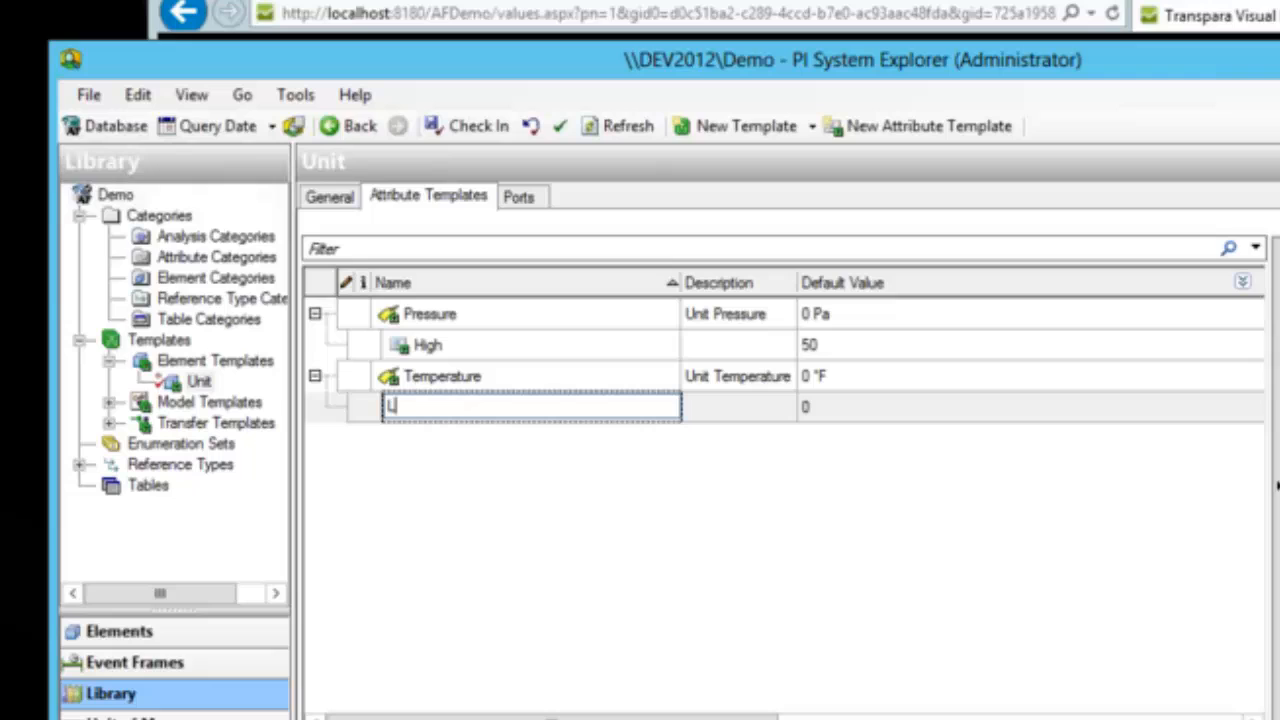
text(ow)
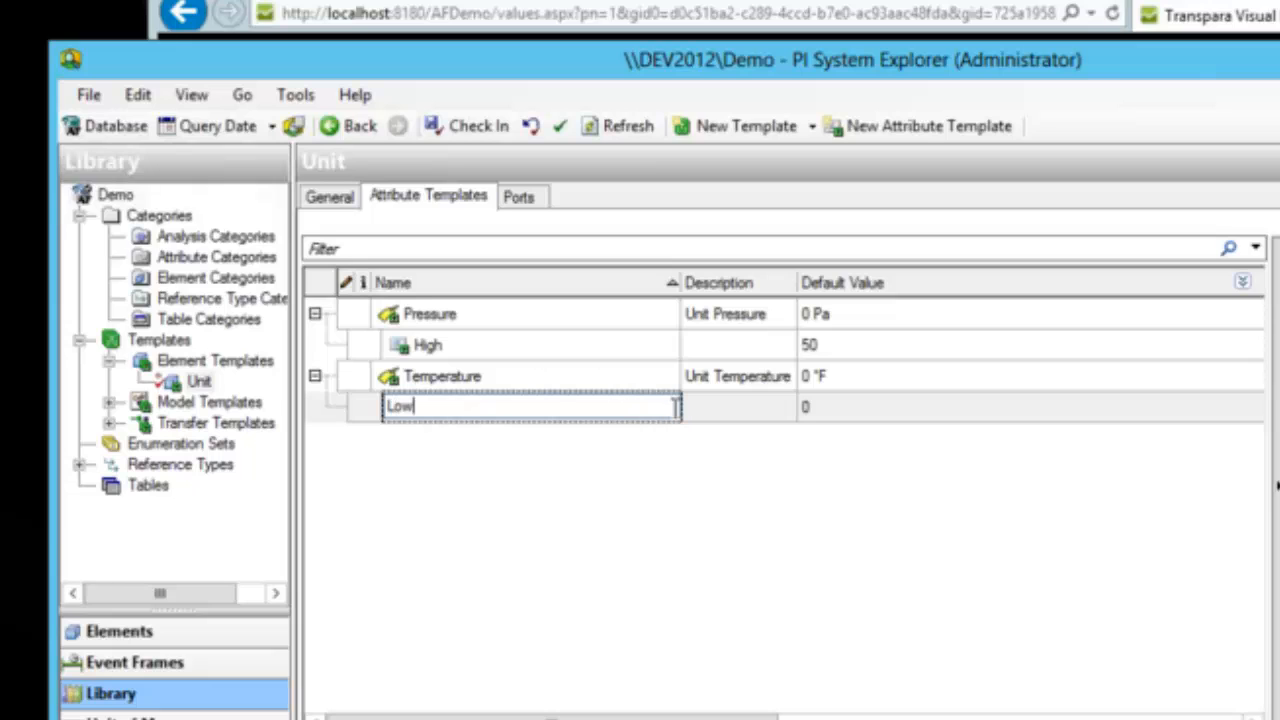
mouse_move(820, 408)
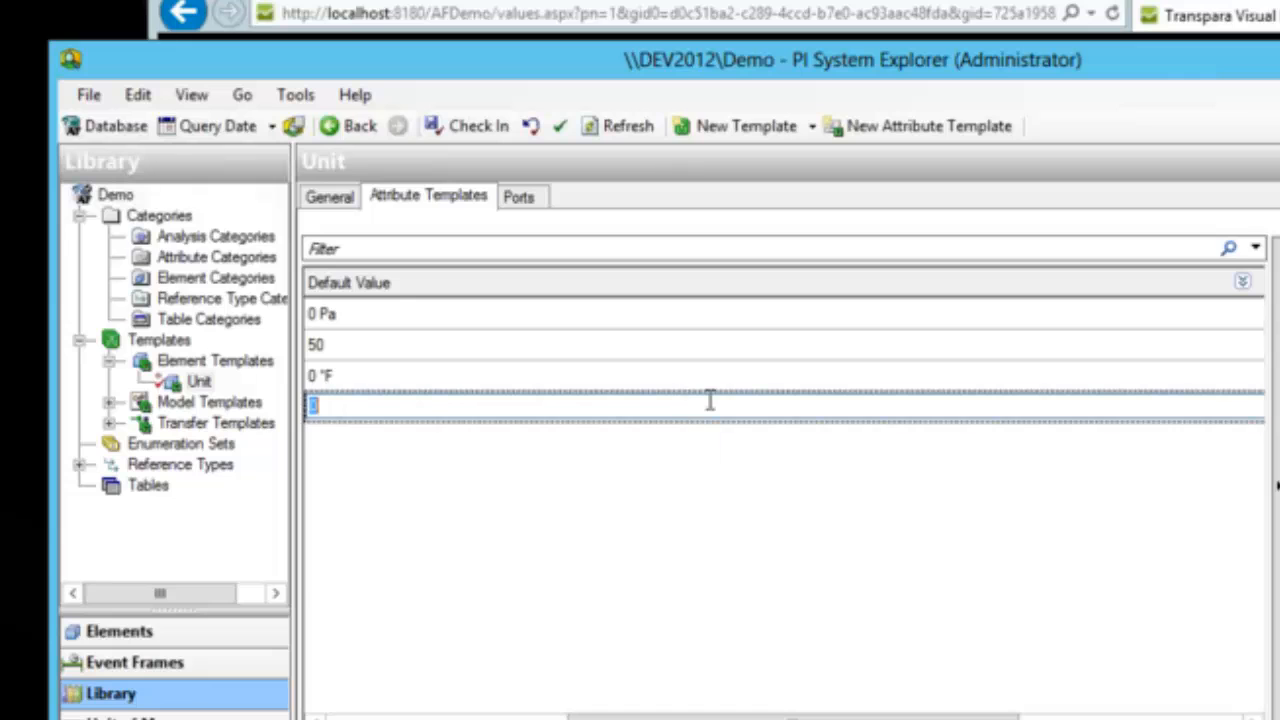
text(20)
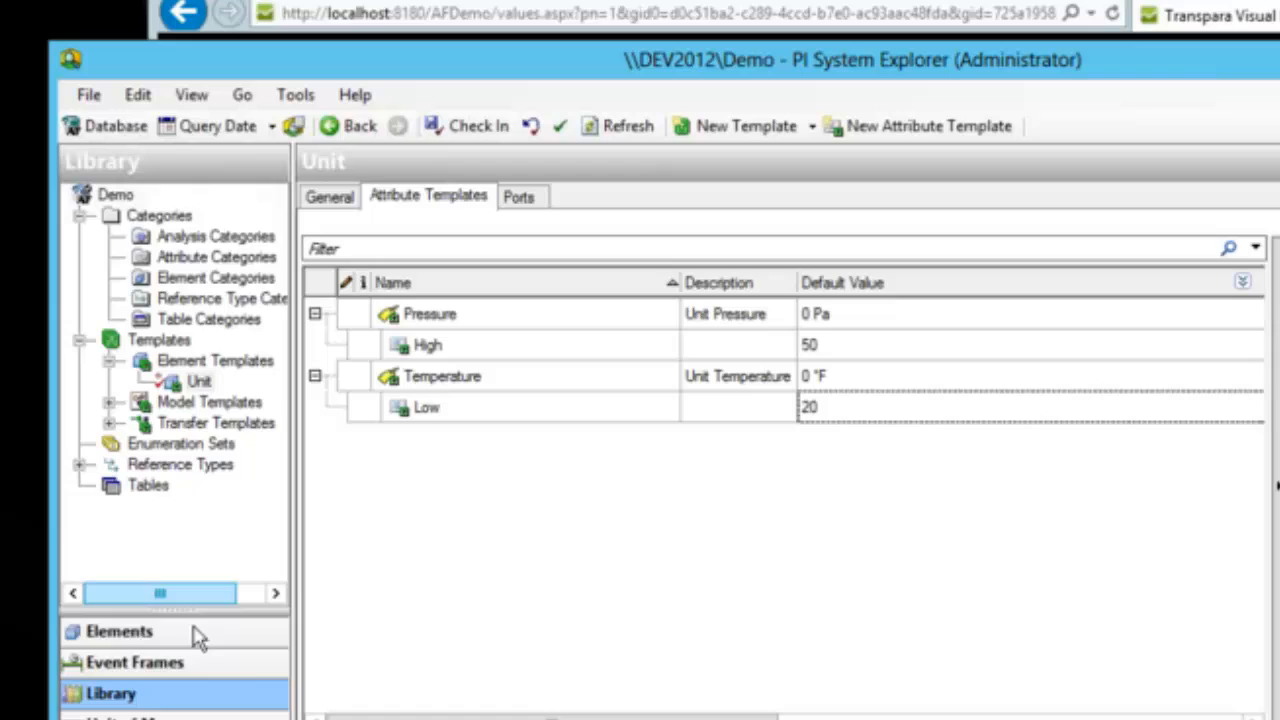
Step: Show Some Unit's attributes with High 50 under Pressure and Low 20 under Temperature
click(120, 632)
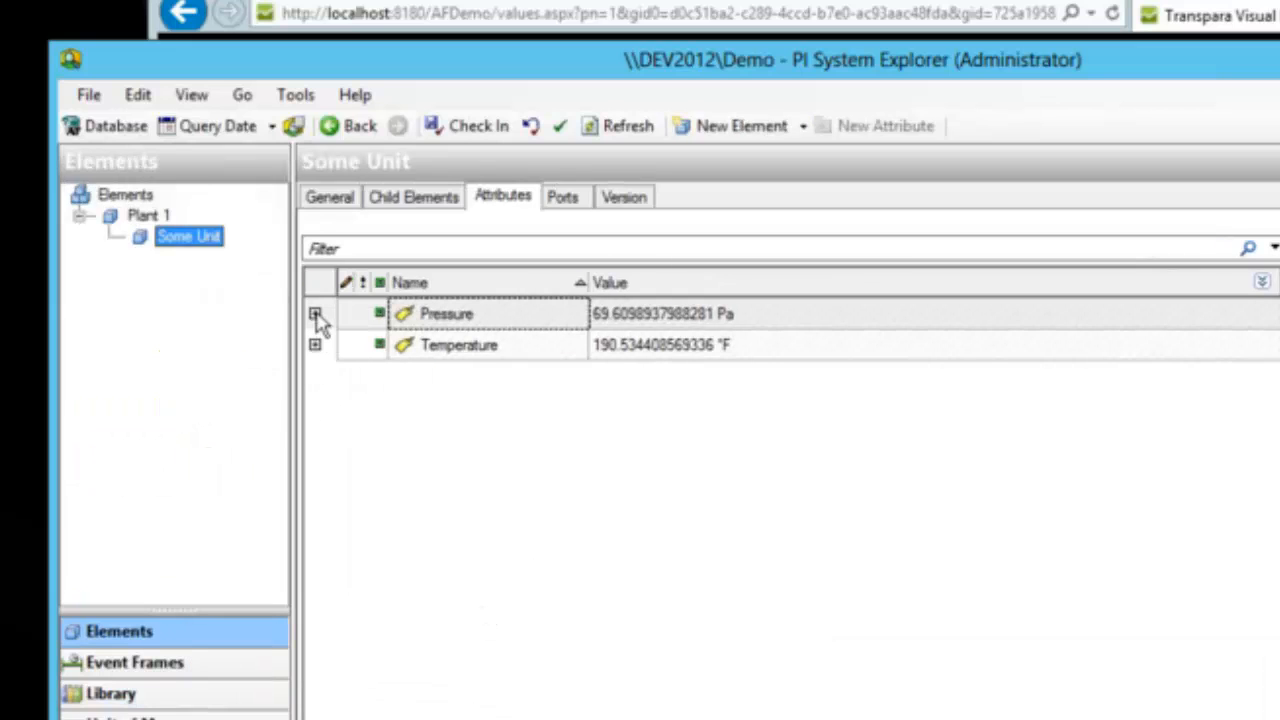
click(316, 312)
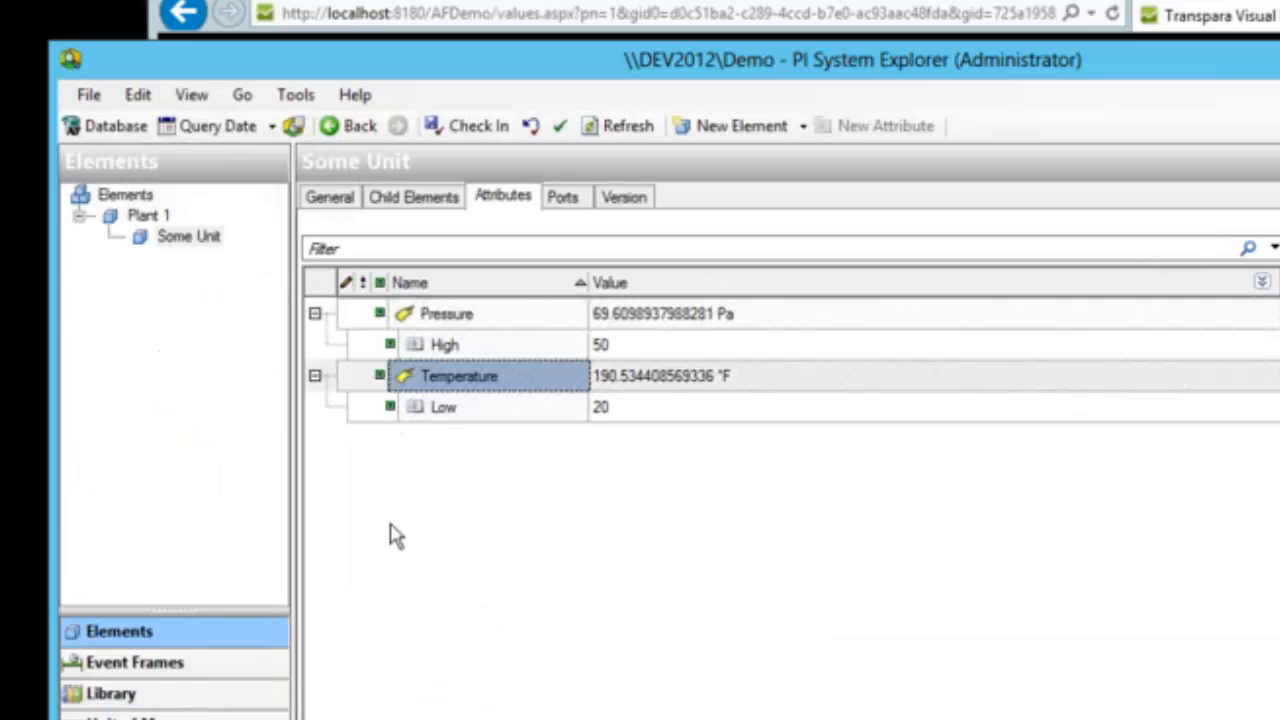
mouse_move(452, 450)
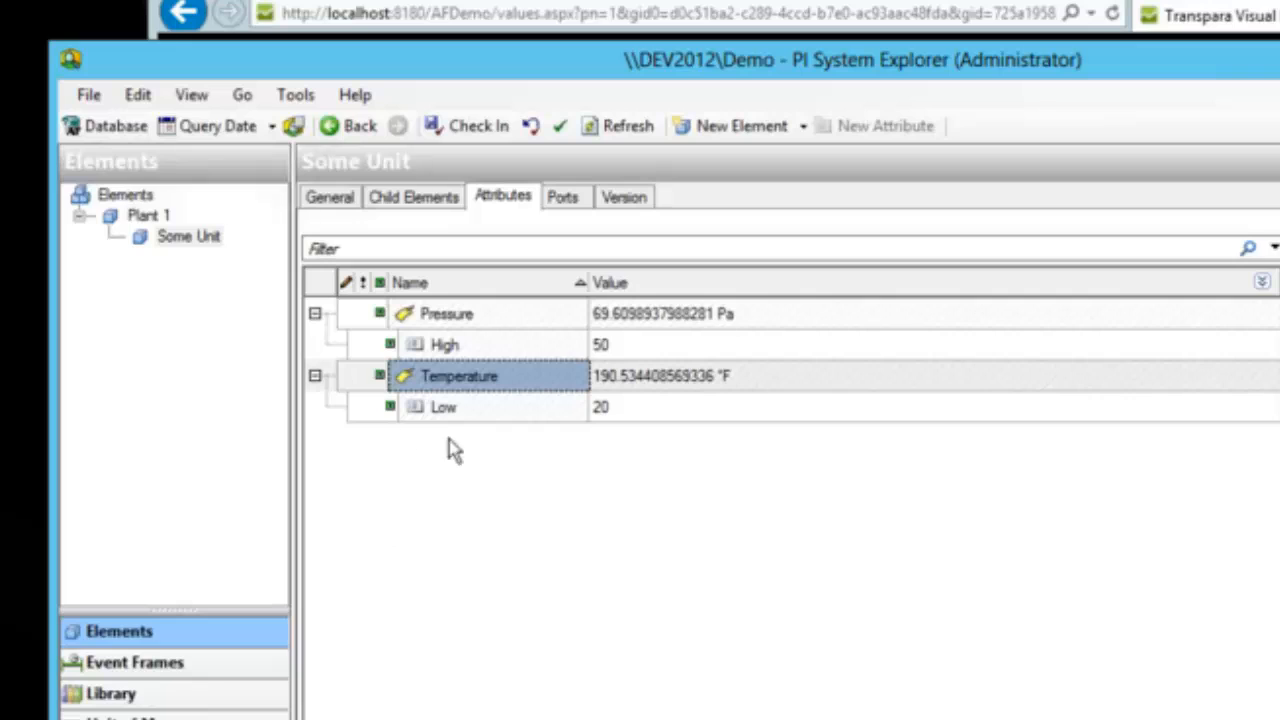
mouse_move(516, 462)
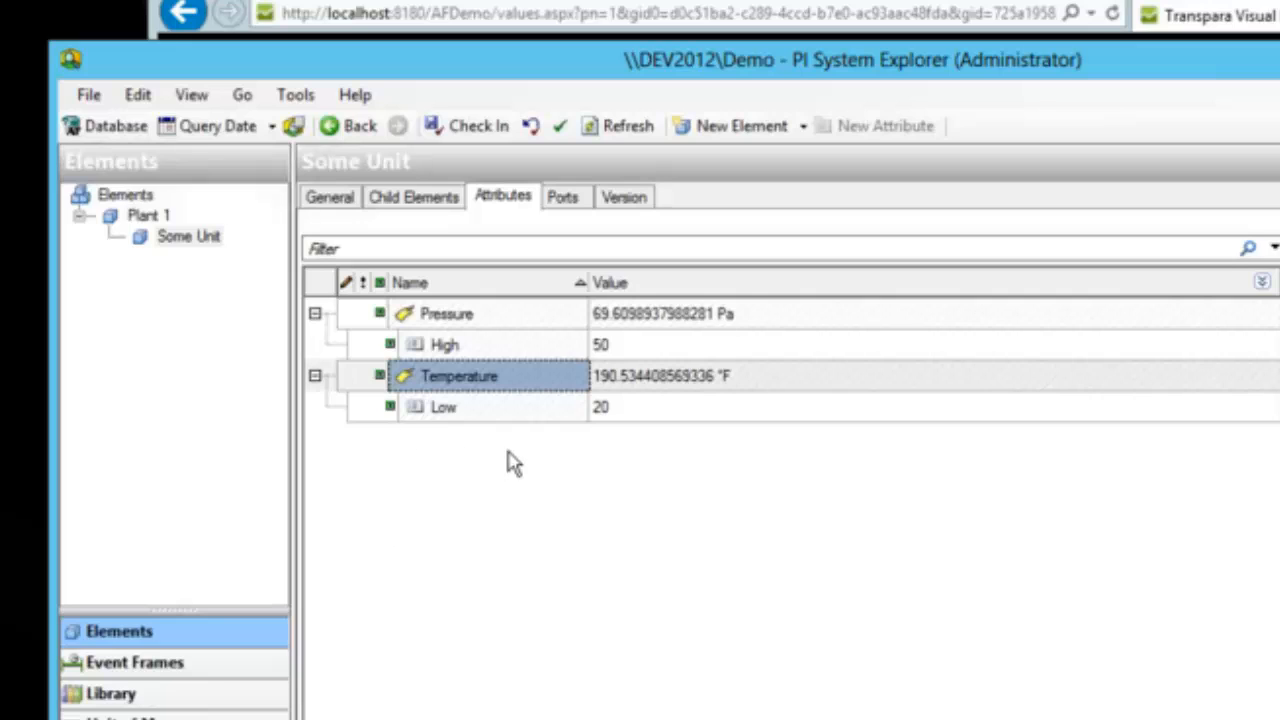
mouse_move(456, 126)
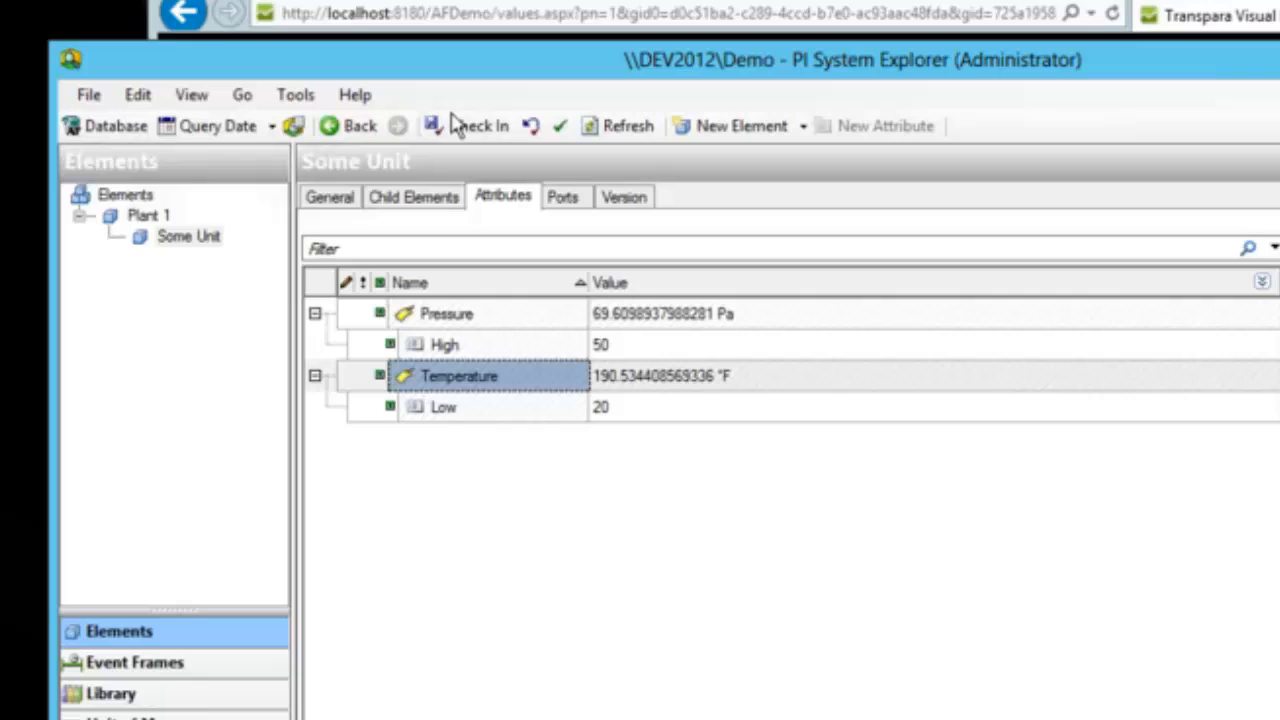
mouse_move(500, 448)
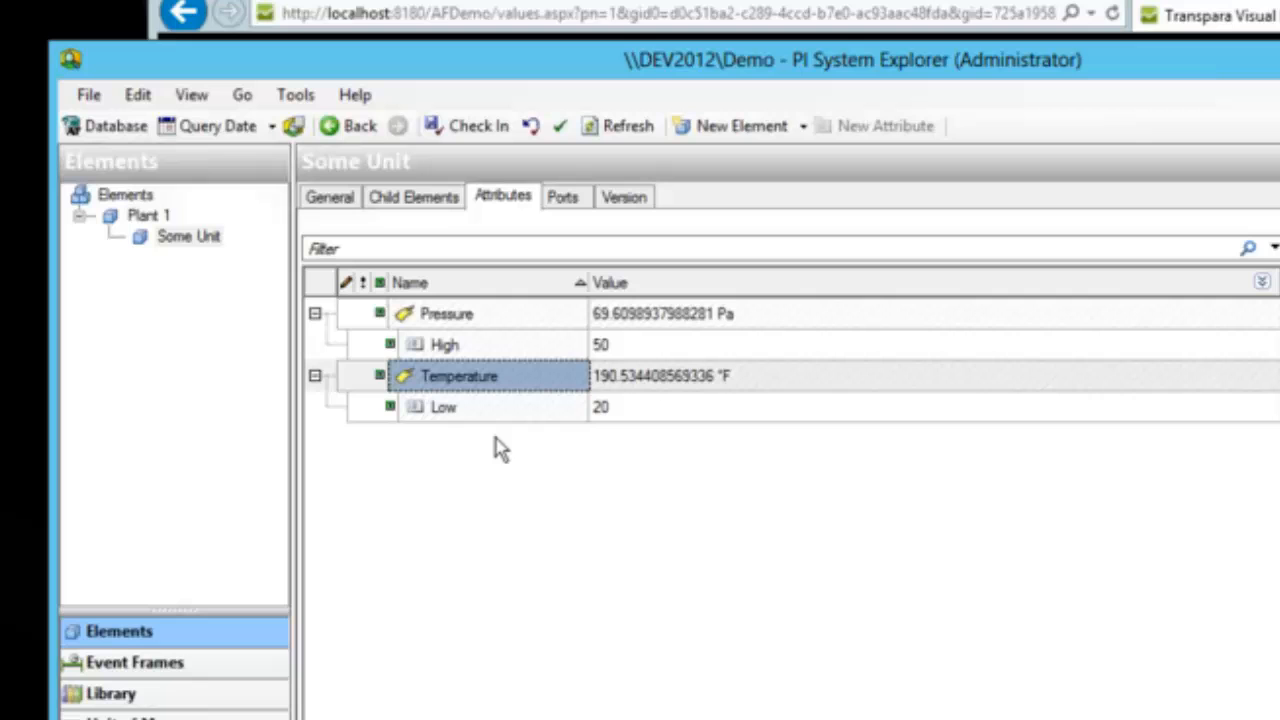
mouse_move(620, 8)
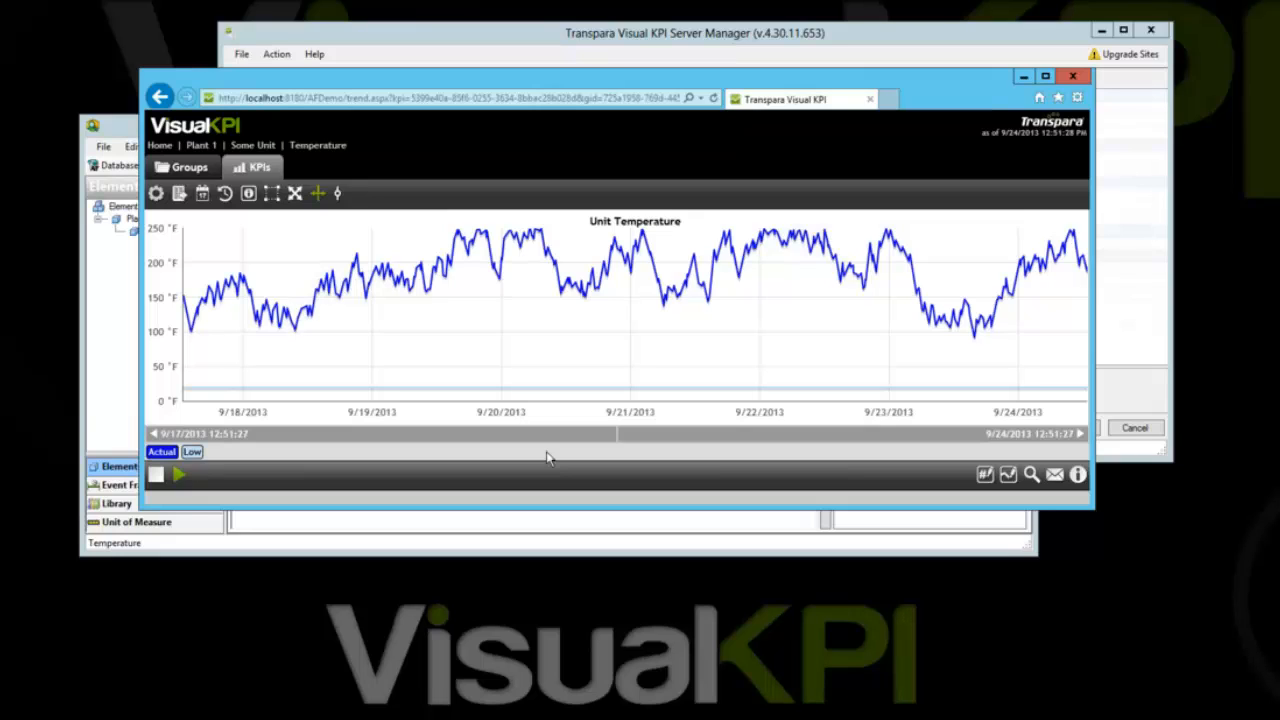
mouse_move(356, 264)
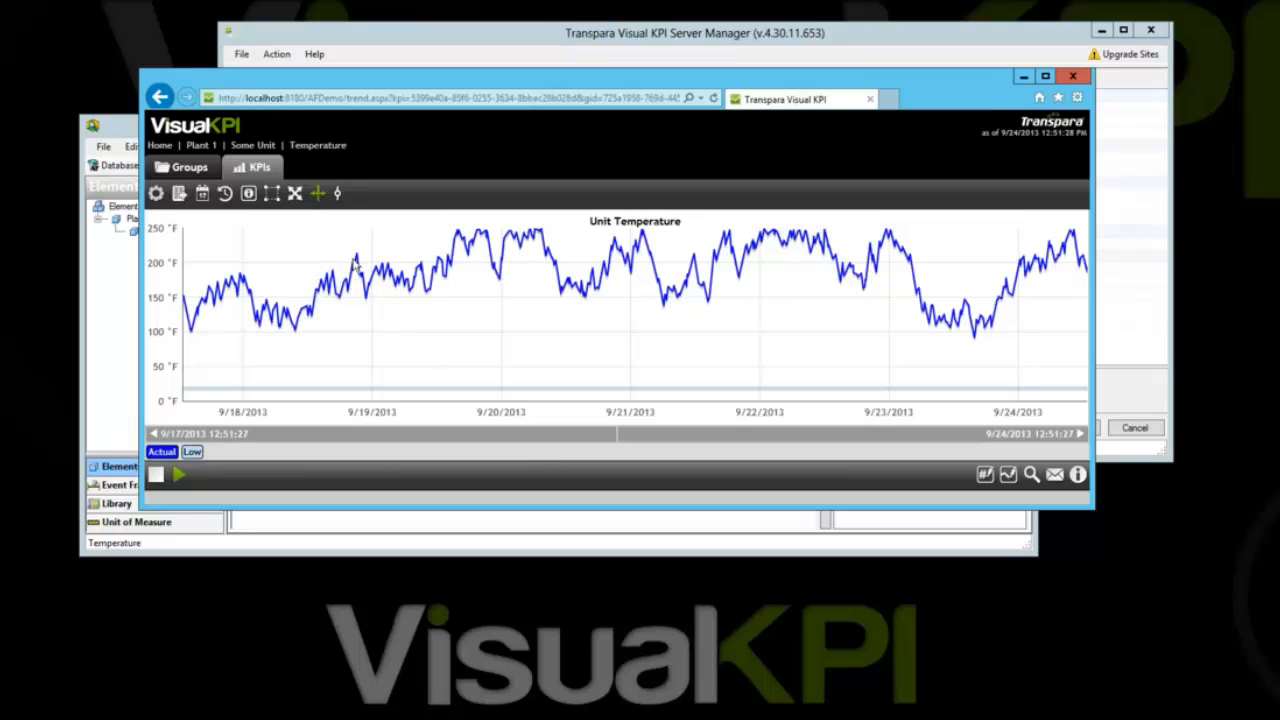